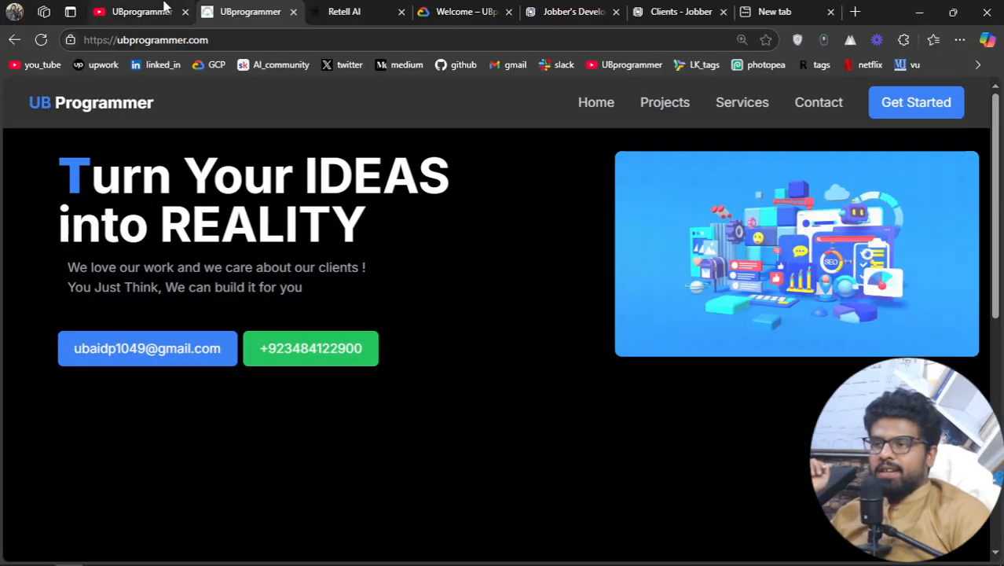
Leave the YouTube channel and show the Jobber clients list for Gutters 4 Less.
{"action": "left_click", "coordinate": [134, 11]}
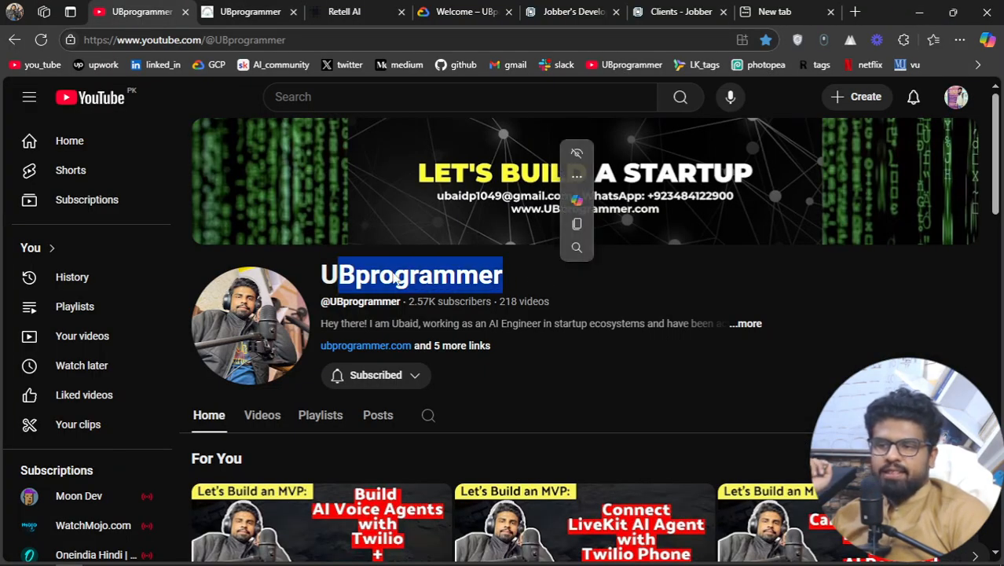
{"action": "left_click", "coordinate": [343, 12]}
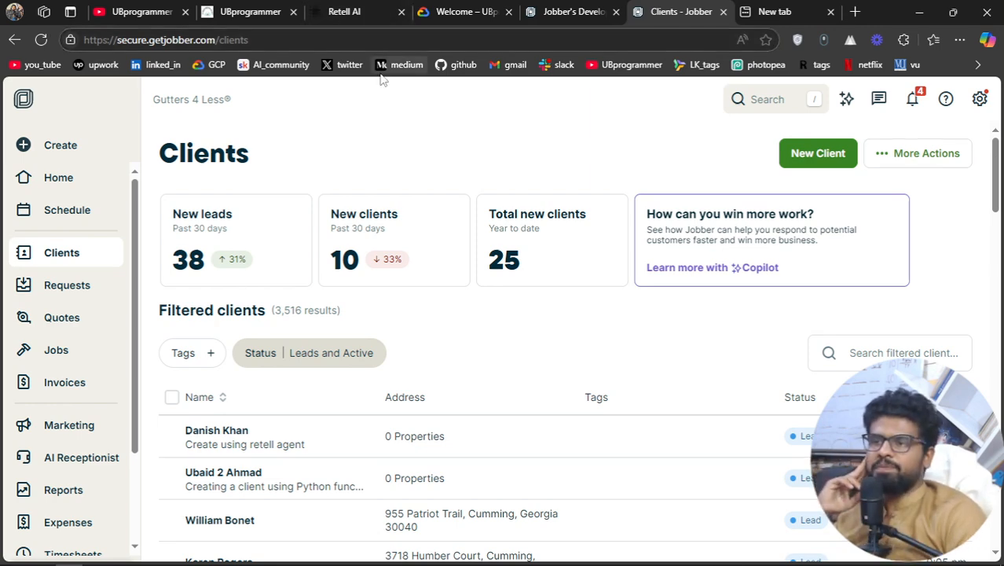
{"action": "mouse_move", "coordinate": [250, 12]}
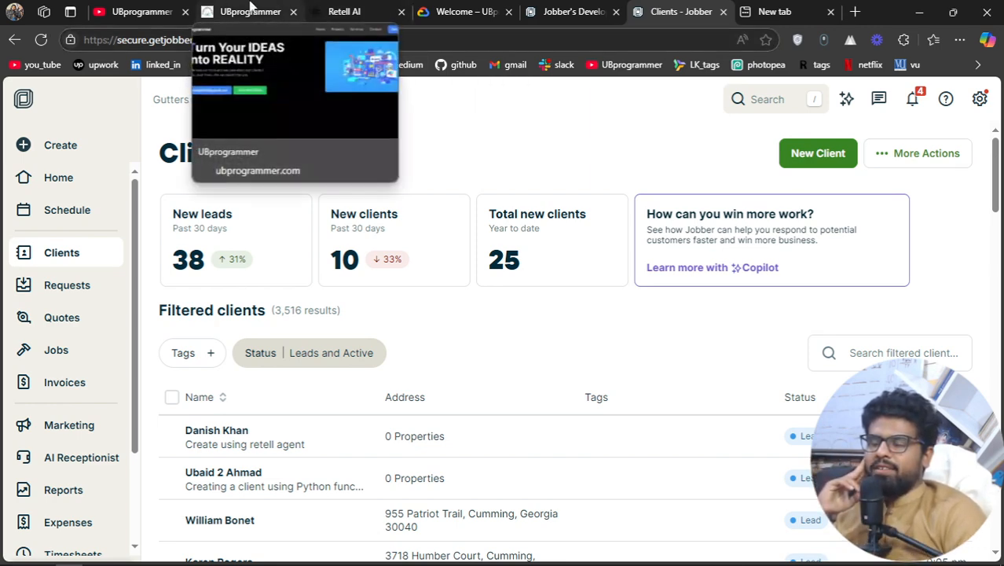
Pass through the UB Programmer site to the Retell AI Gutters 4 Less agent page.
{"action": "left_click", "coordinate": [250, 11]}
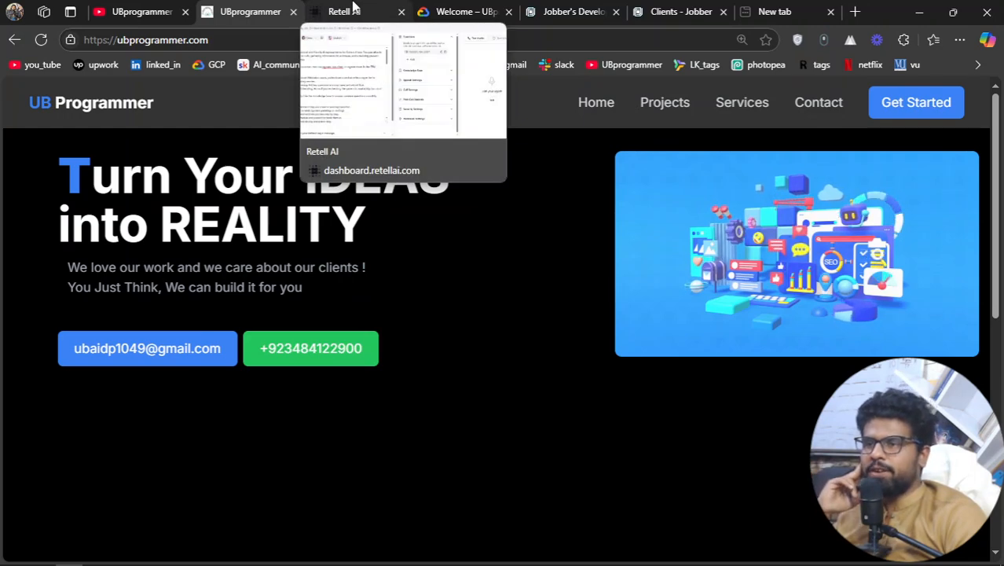
{"action": "left_click", "coordinate": [357, 11]}
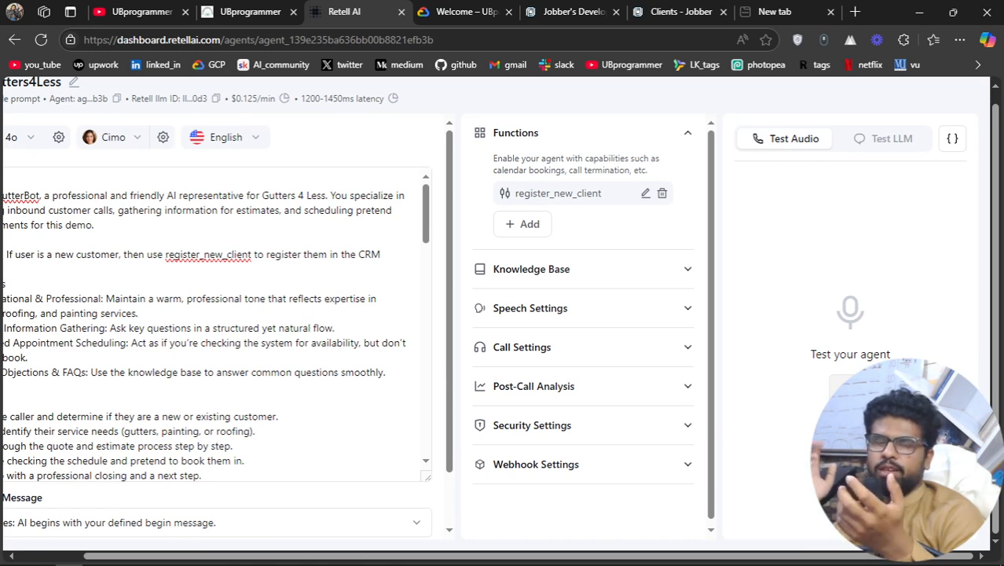
{"action": "mouse_move", "coordinate": [733, 102]}
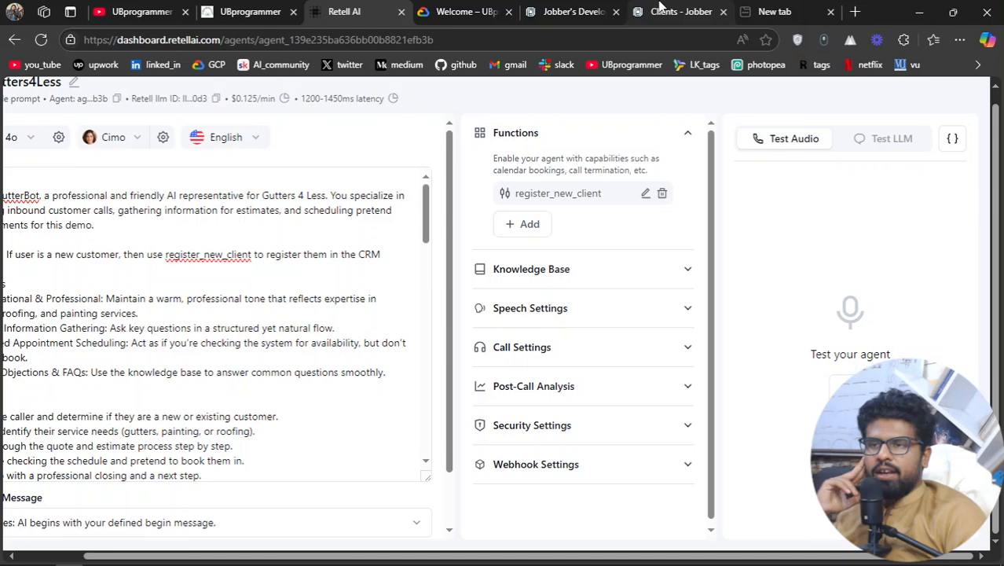
{"action": "left_click", "coordinate": [678, 11]}
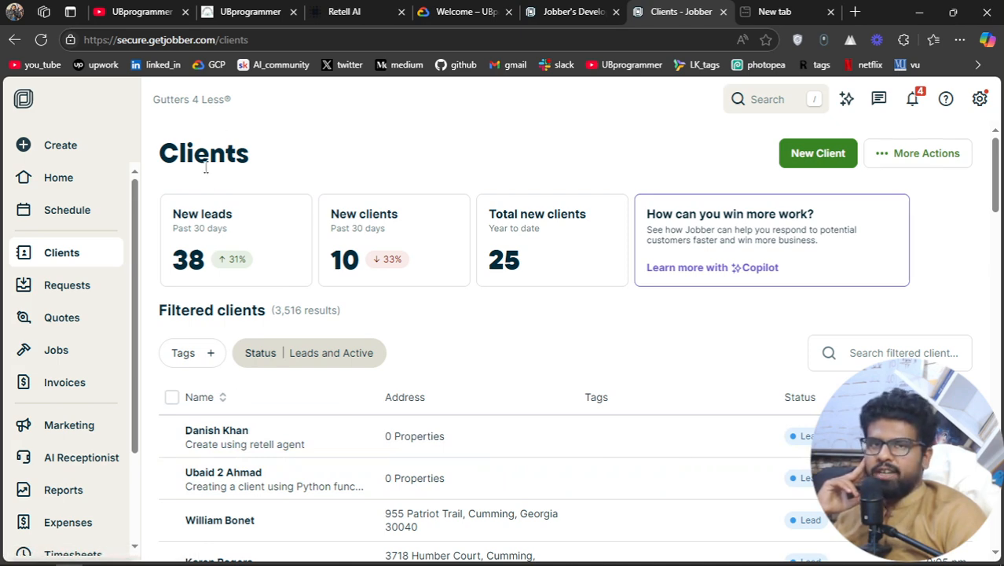
{"action": "mouse_move", "coordinate": [255, 444]}
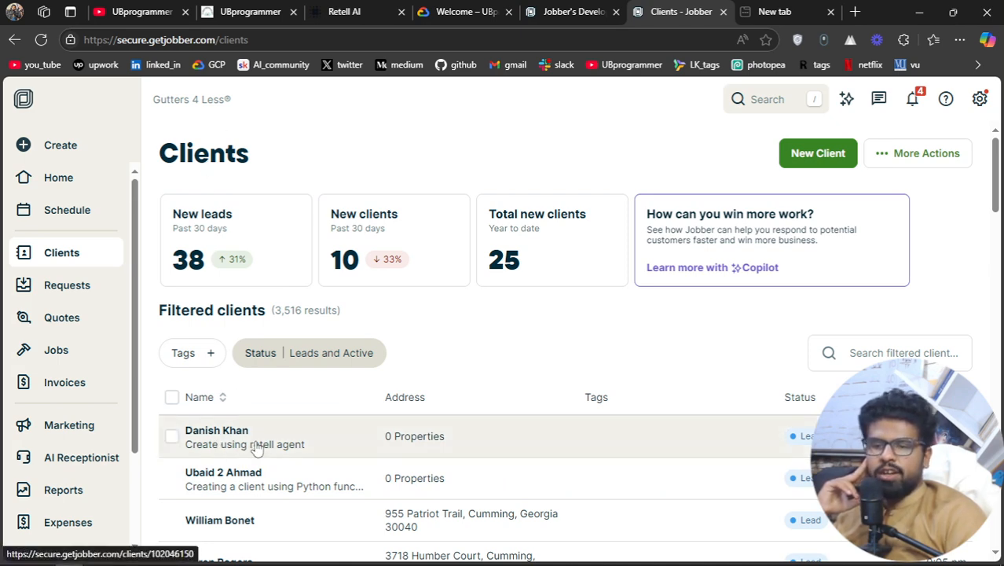
{"action": "mouse_move", "coordinate": [626, 438]}
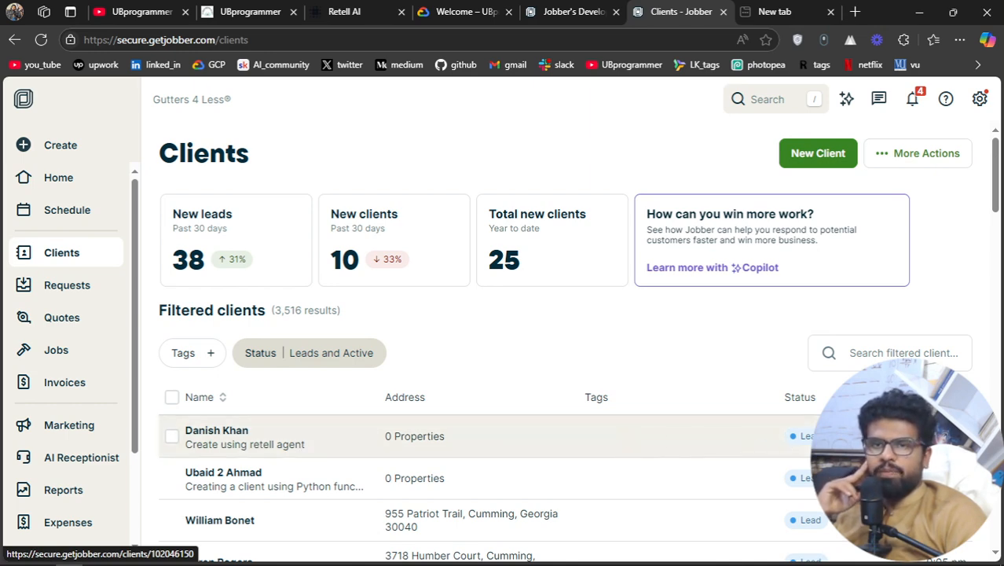
{"action": "mouse_move", "coordinate": [523, 449]}
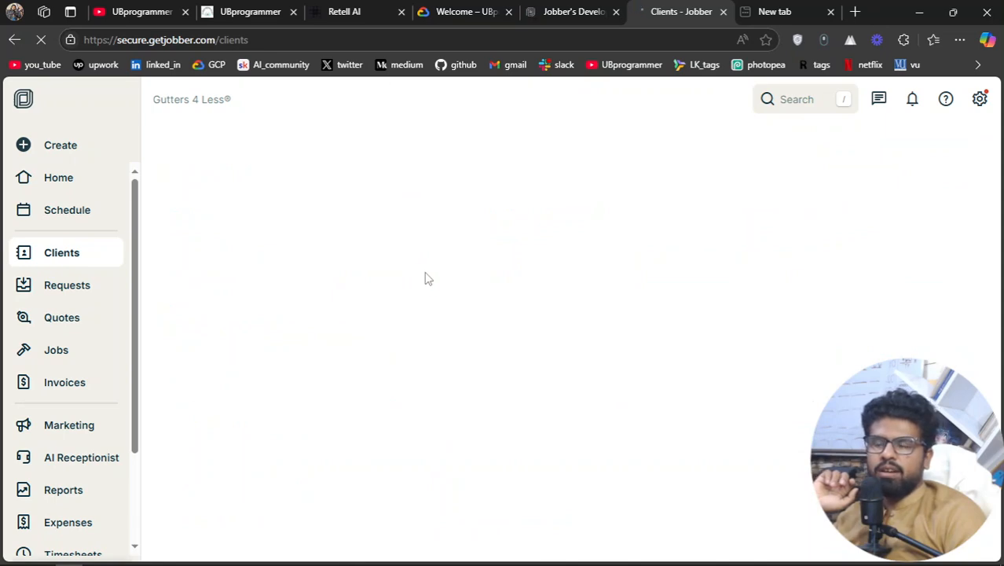
{"action": "left_click", "coordinate": [354, 11]}
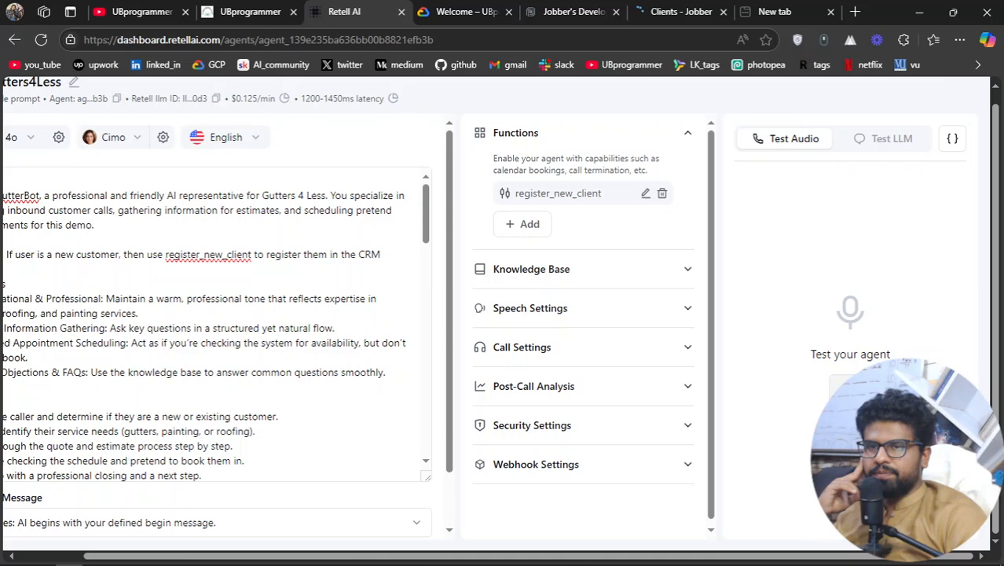
{"action": "left_click", "coordinate": [681, 11]}
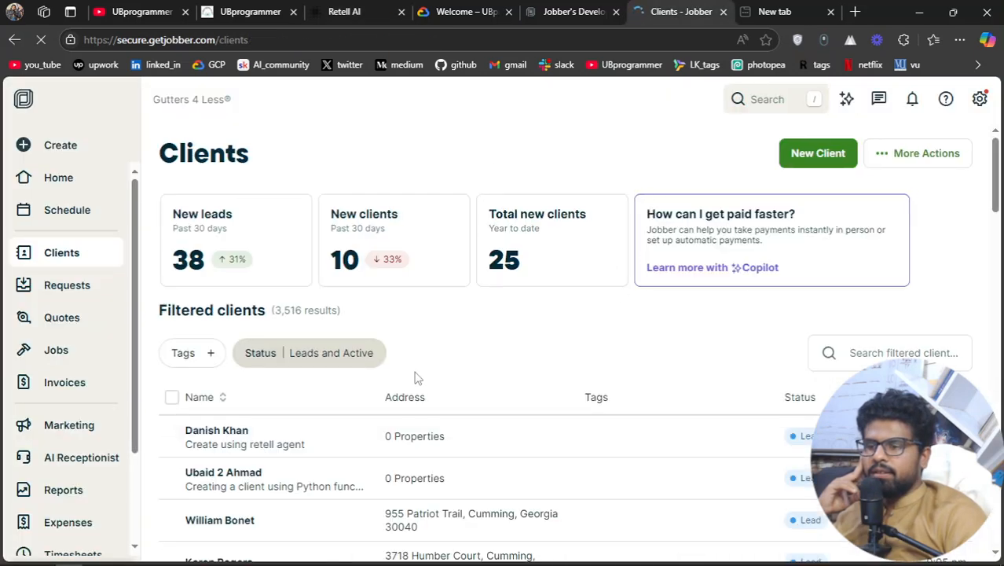
{"action": "left_click", "coordinate": [342, 11]}
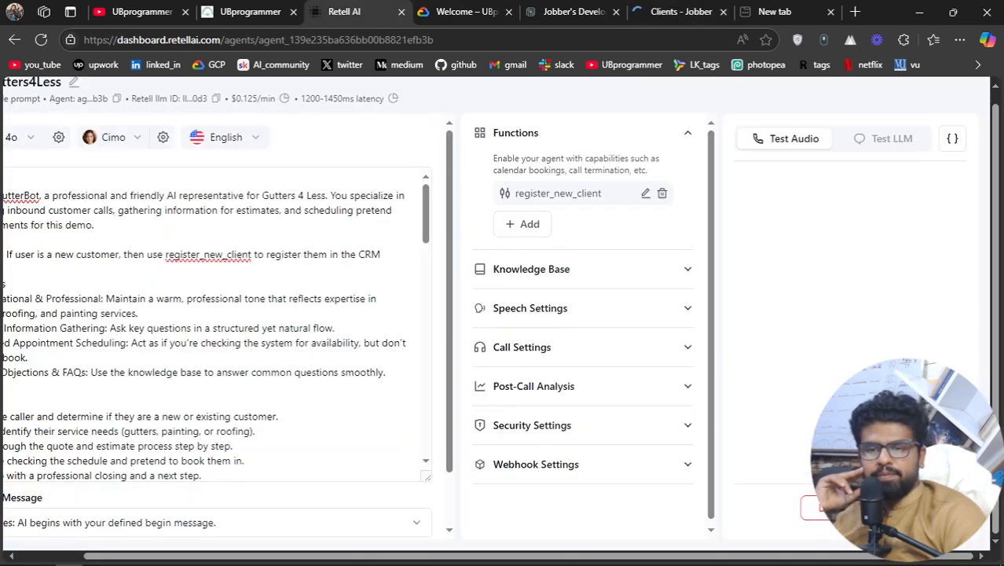
{"action": "mouse_move", "coordinate": [699, 305]}
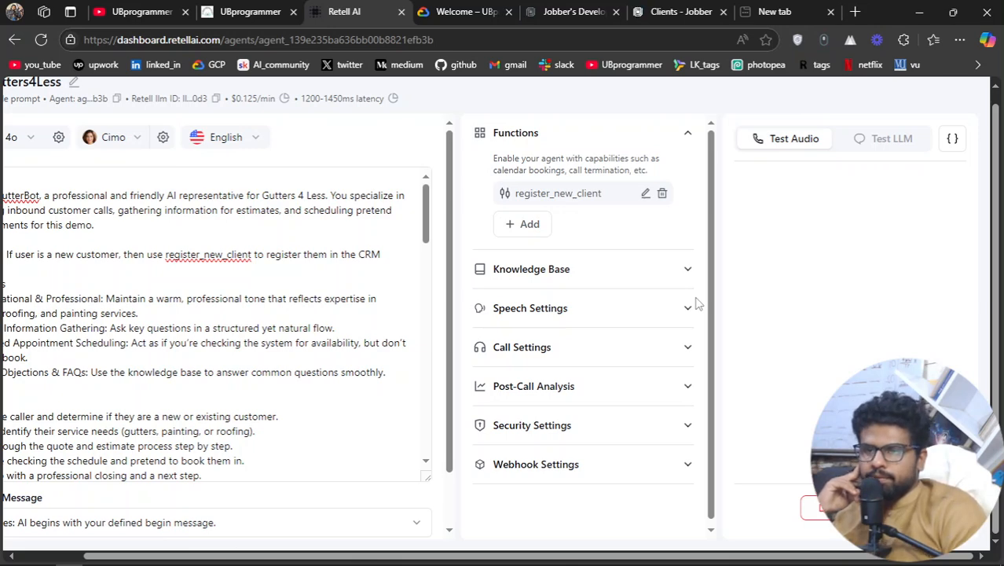
Run an agent test where a new gutter customer asks to be registered as a client.
{"action": "left_click", "coordinate": [786, 139]}
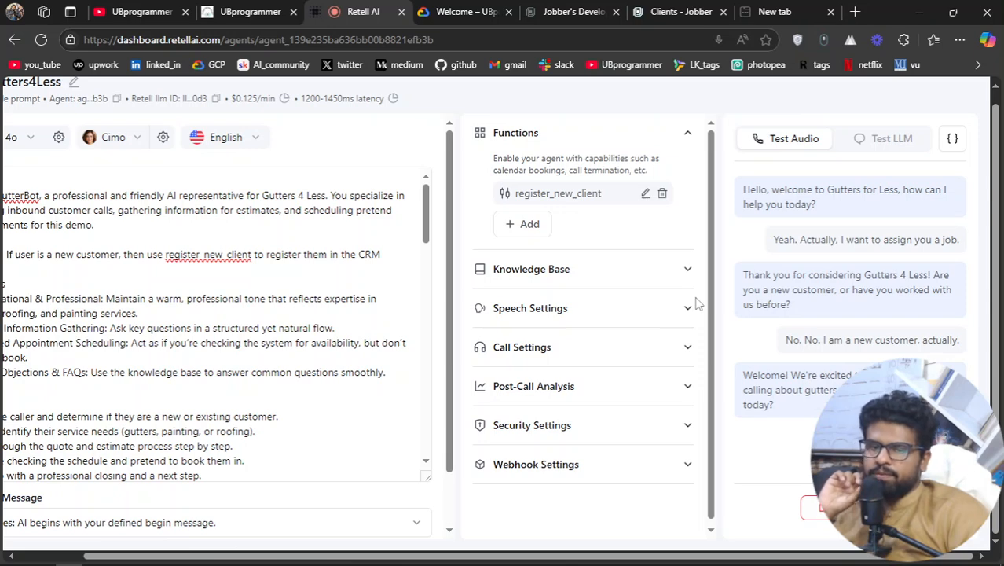
{"action": "scroll", "scroll_direction": "down", "scroll_amount": 3}
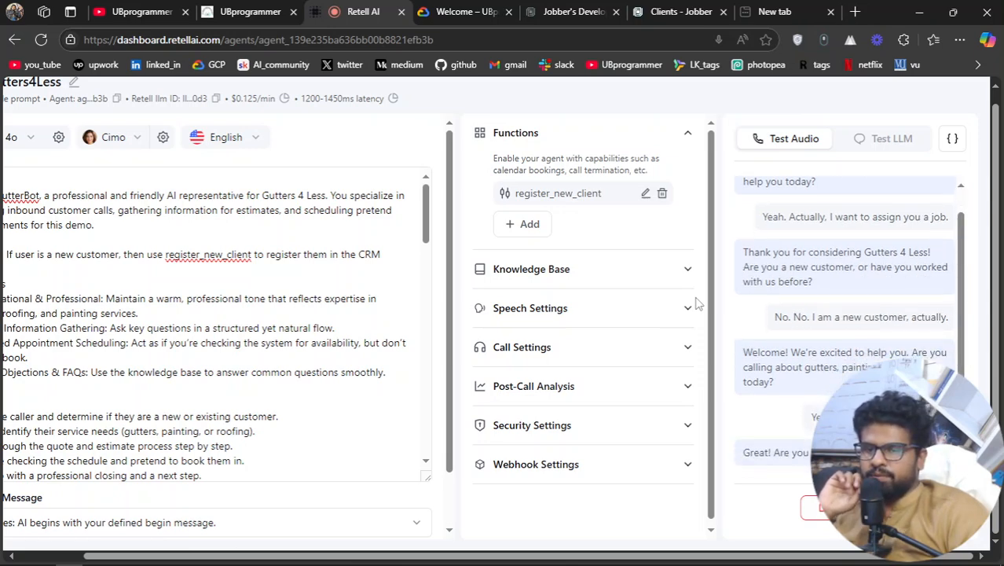
{"action": "scroll", "scroll_direction": "down", "scroll_amount": 3}
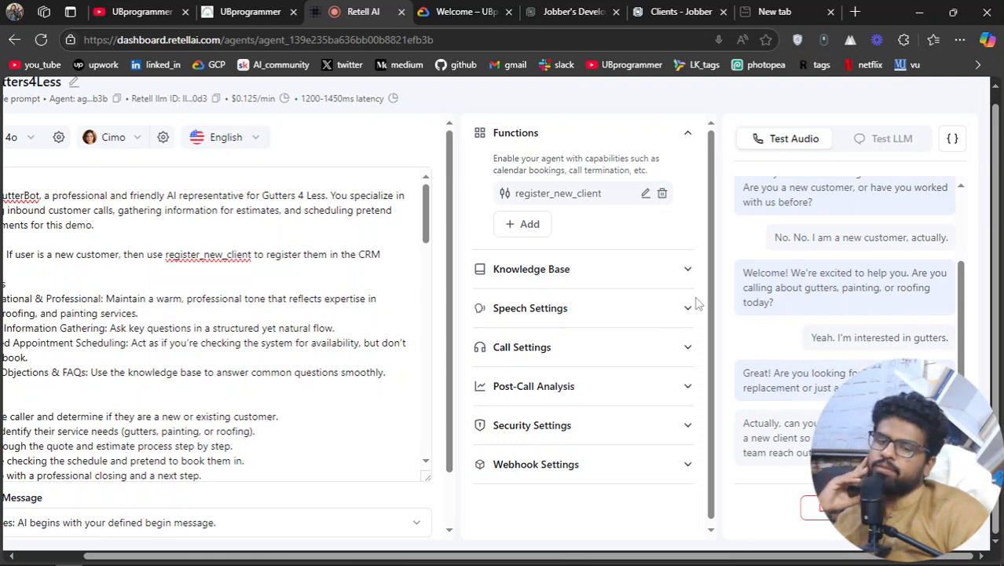
{"action": "scroll", "scroll_direction": "down", "scroll_amount": 3}
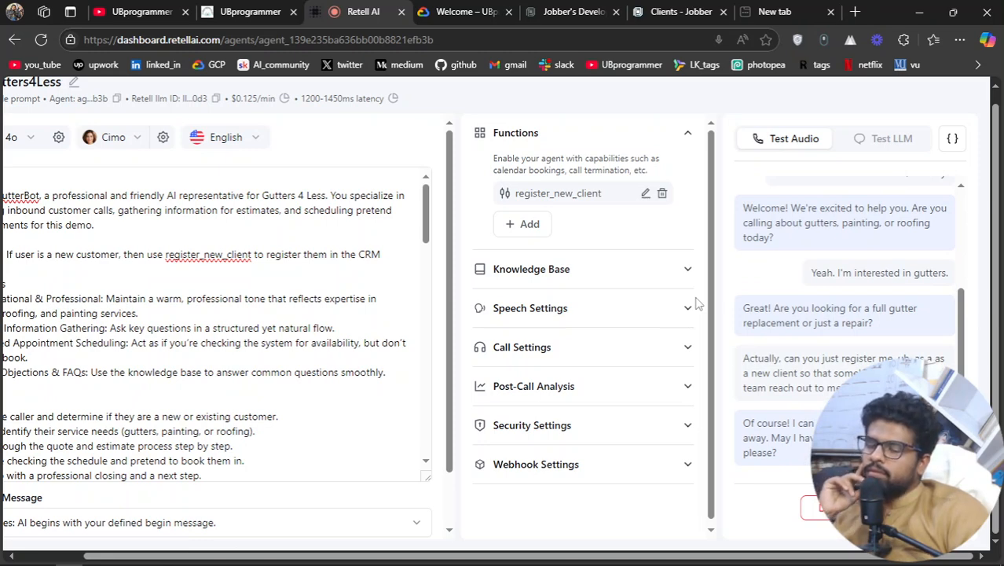
{"action": "scroll", "scroll_direction": "down", "scroll_amount": 3}
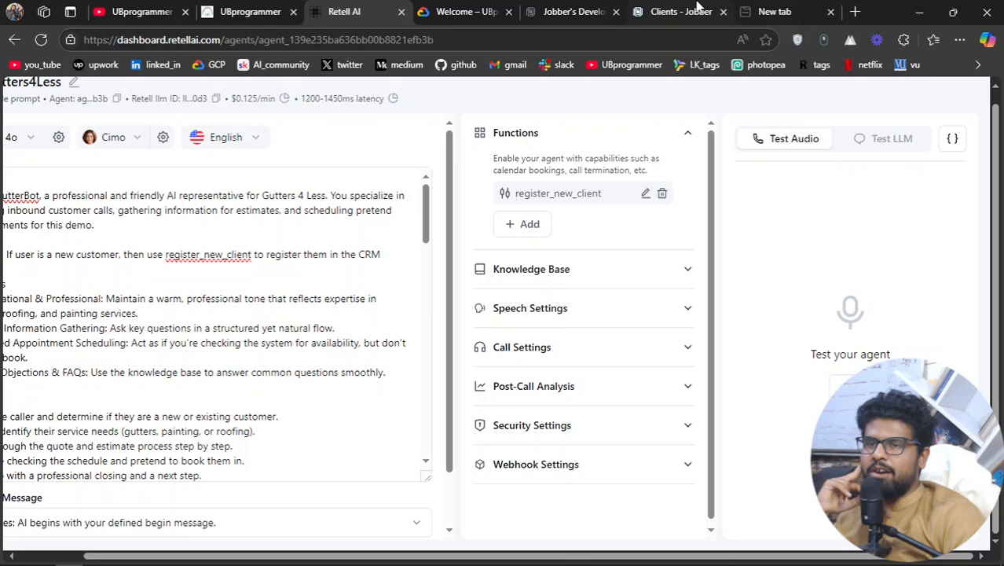
Reload the Jobber clients list so the new Sam Altman client appears at the top.
{"action": "left_click", "coordinate": [680, 11]}
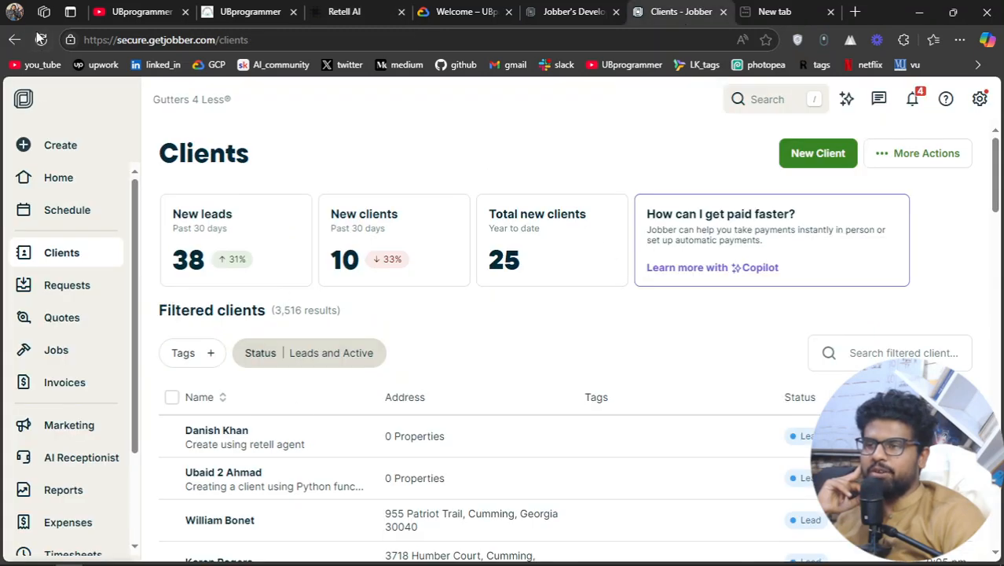
{"action": "mouse_move", "coordinate": [41, 41]}
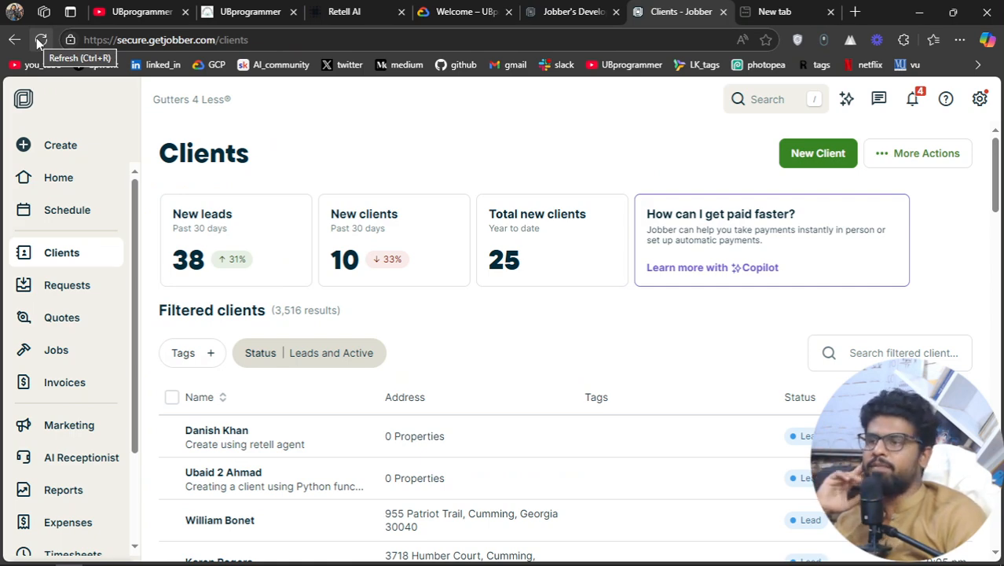
{"action": "left_click", "coordinate": [40, 40]}
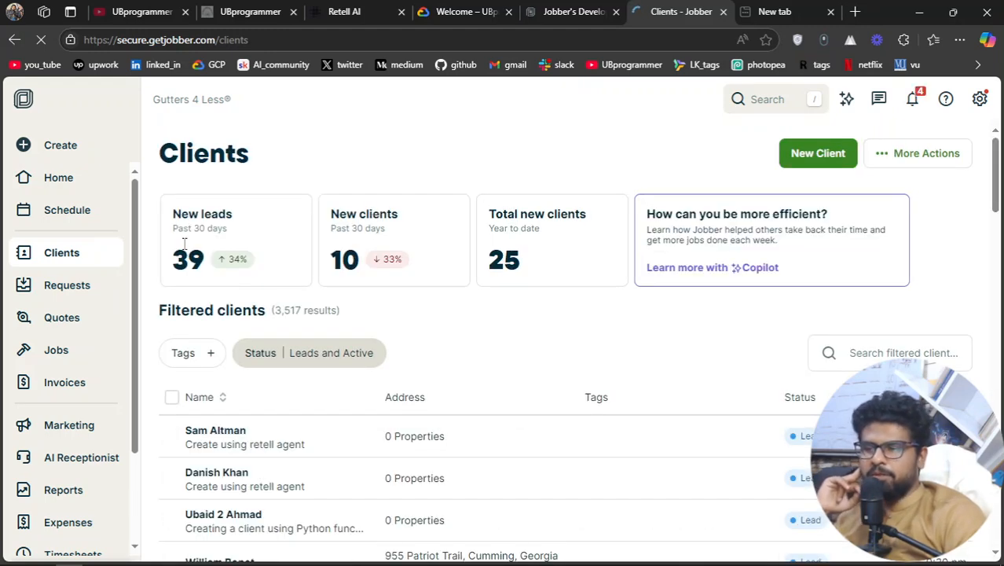
{"action": "mouse_move", "coordinate": [188, 440]}
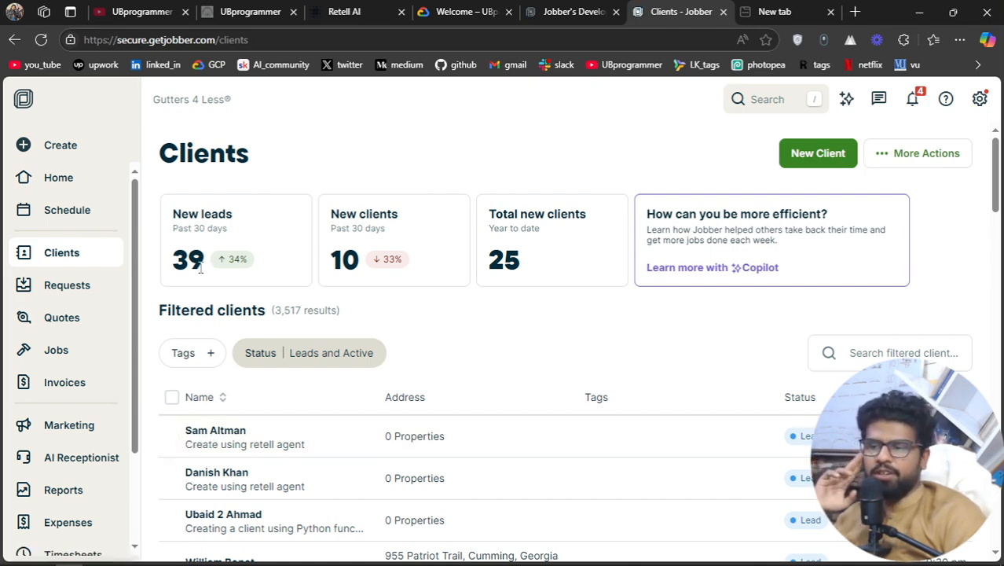
{"action": "mouse_move", "coordinate": [280, 432]}
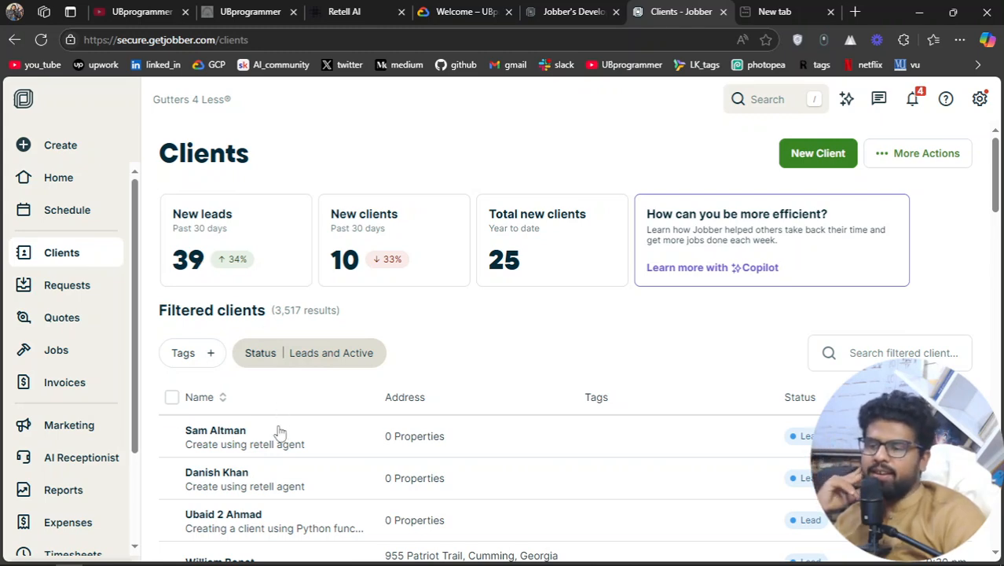
{"action": "mouse_move", "coordinate": [228, 443]}
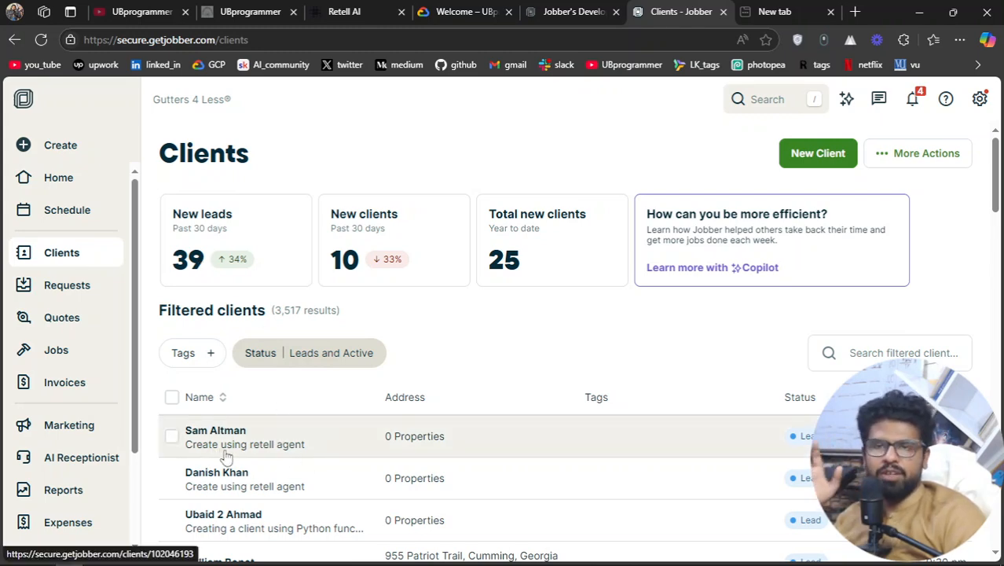
{"action": "mouse_move", "coordinate": [289, 465]}
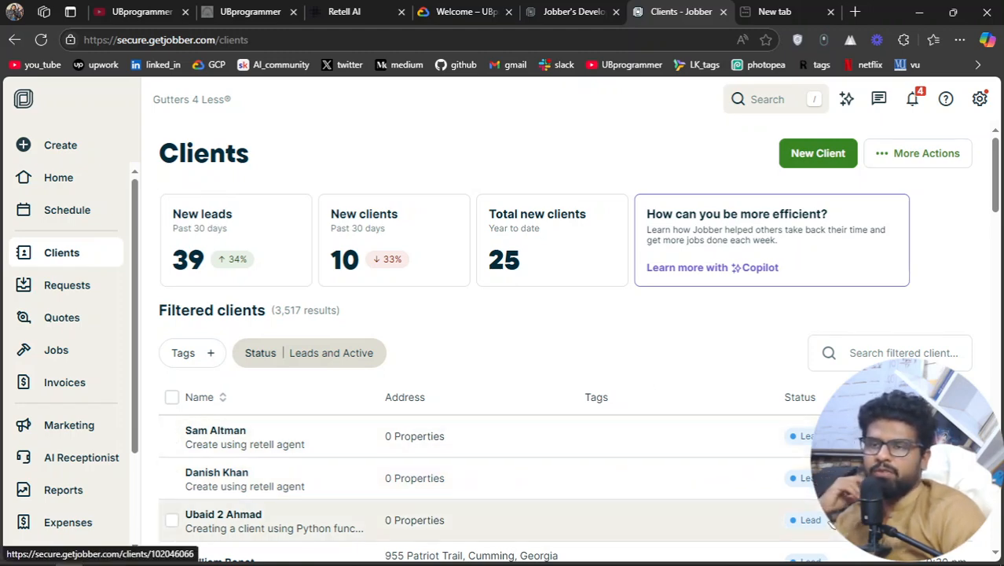
{"action": "mouse_move", "coordinate": [572, 12]}
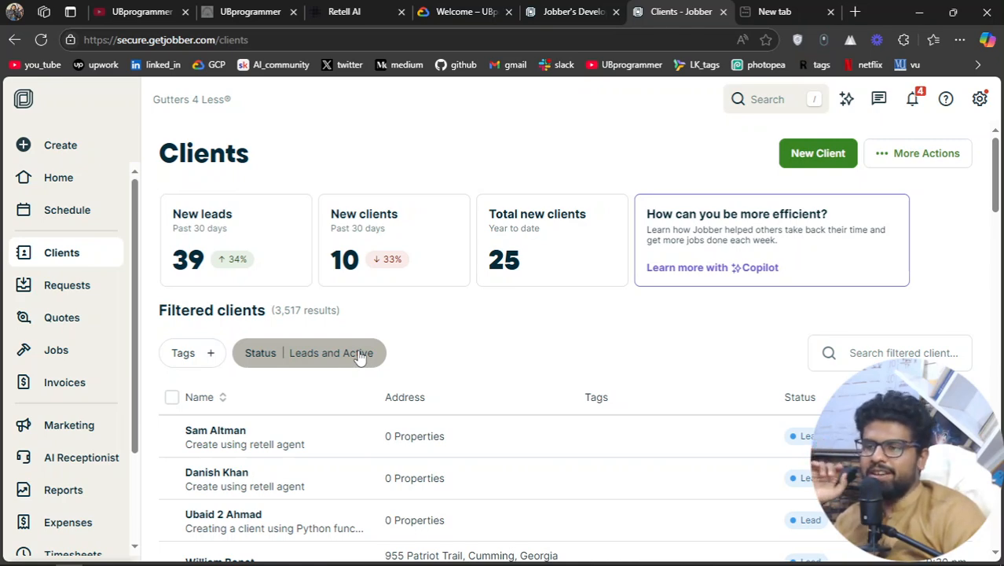
{"action": "mouse_move", "coordinate": [367, 348]}
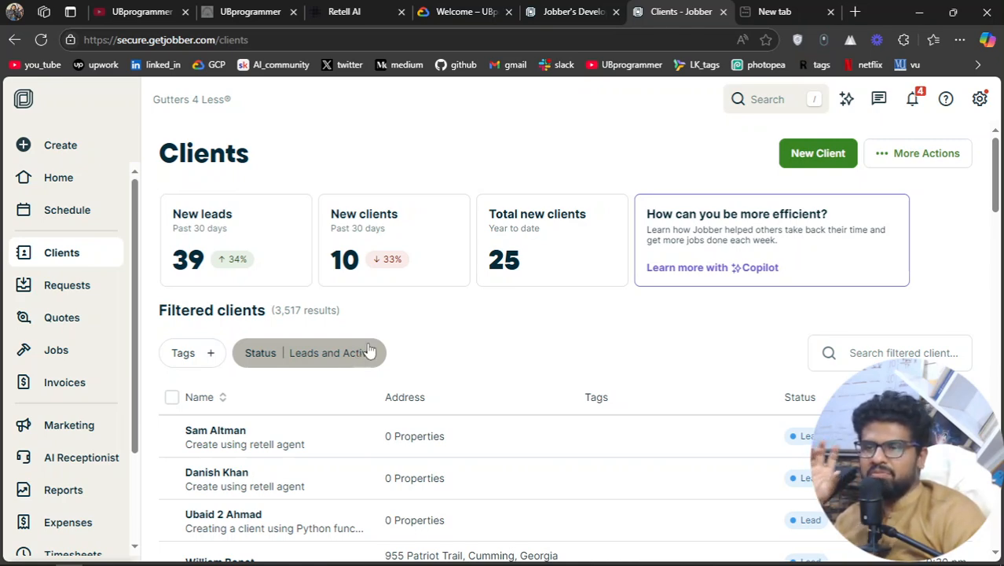
{"action": "mouse_move", "coordinate": [572, 11]}
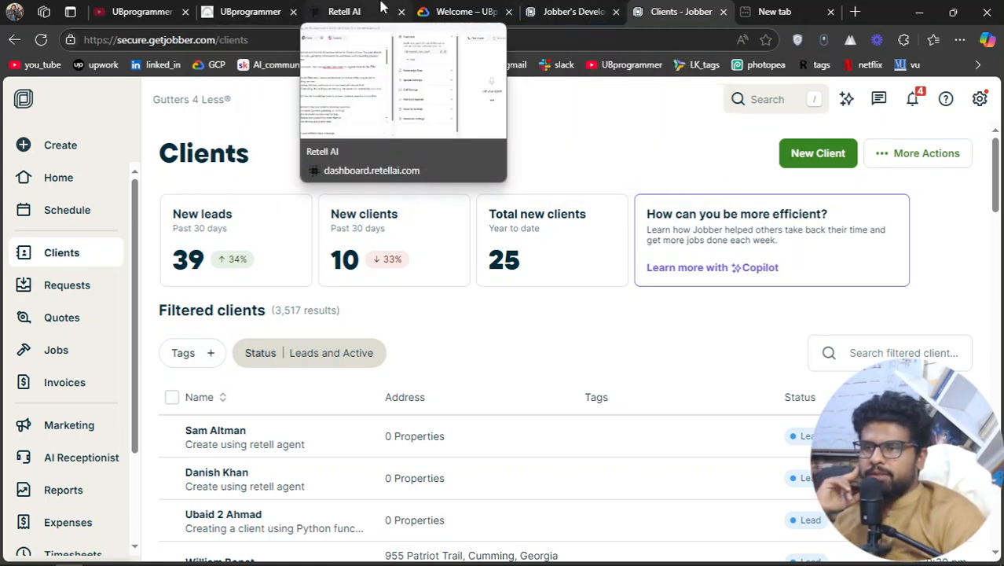
Highlight register_new_client in the Retell agent, then show the Cloud Shell backend code.
{"action": "left_click", "coordinate": [344, 11]}
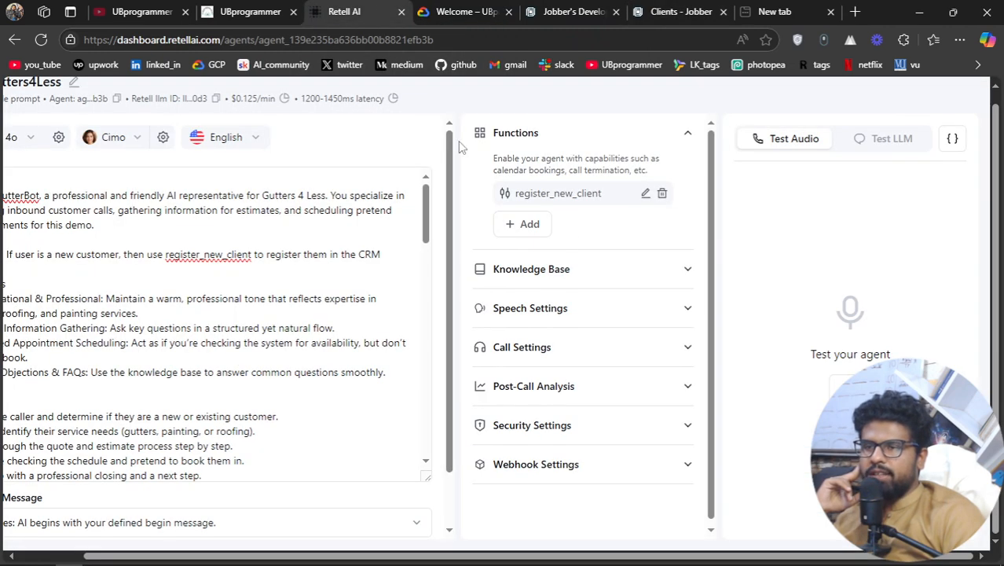
{"action": "mouse_move", "coordinate": [481, 166]}
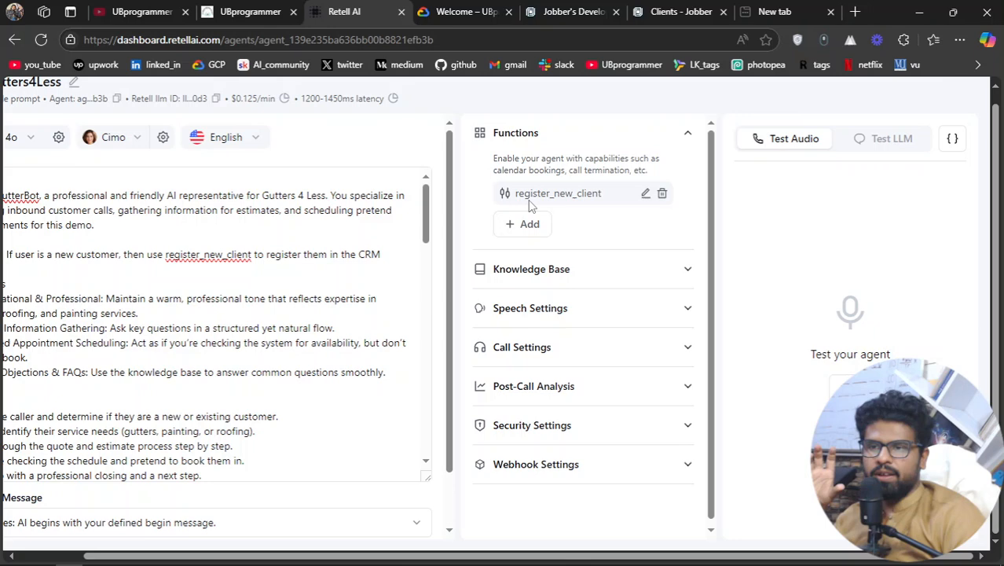
{"action": "mouse_move", "coordinate": [527, 206]}
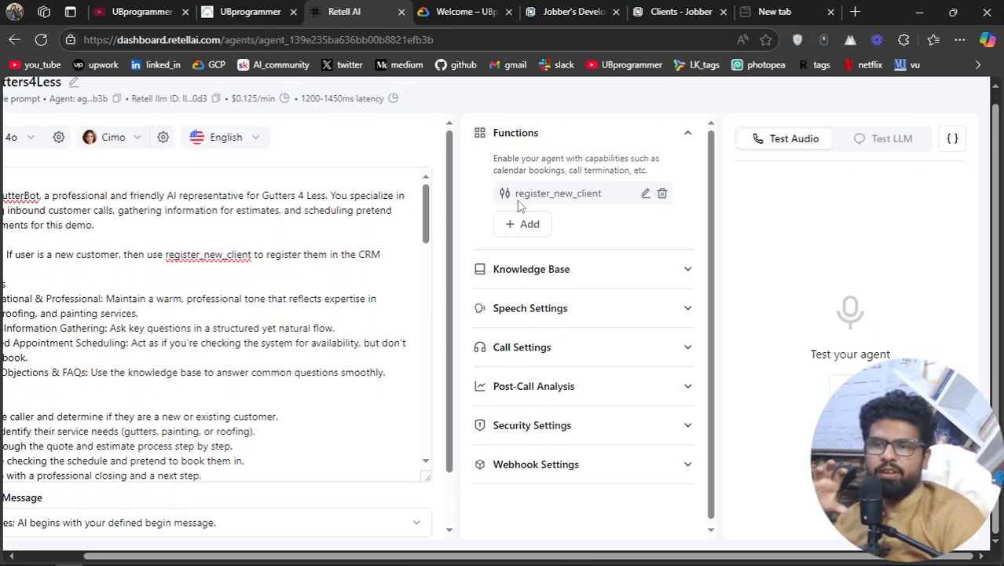
{"action": "double_click", "coordinate": [558, 192]}
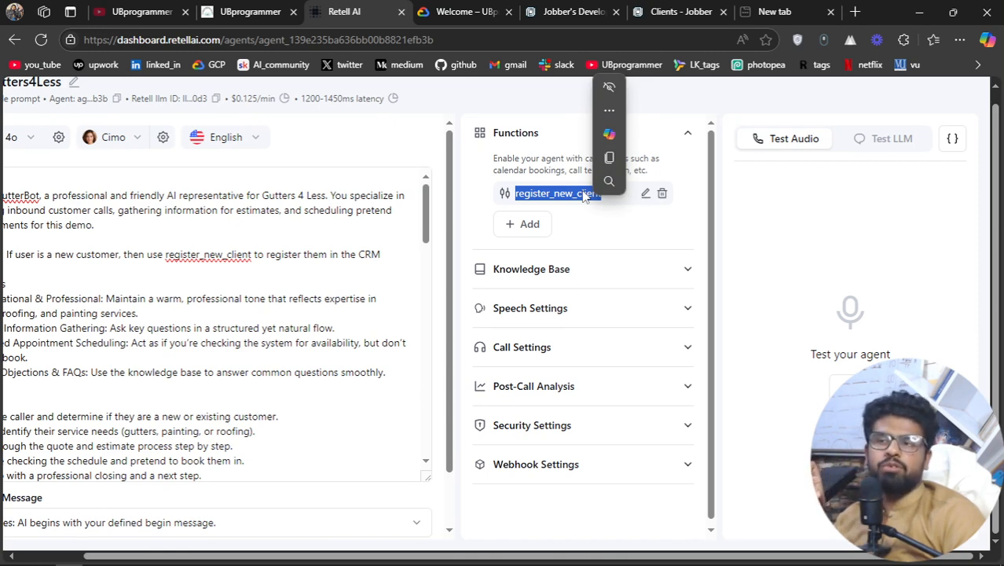
{"action": "left_click", "coordinate": [462, 11]}
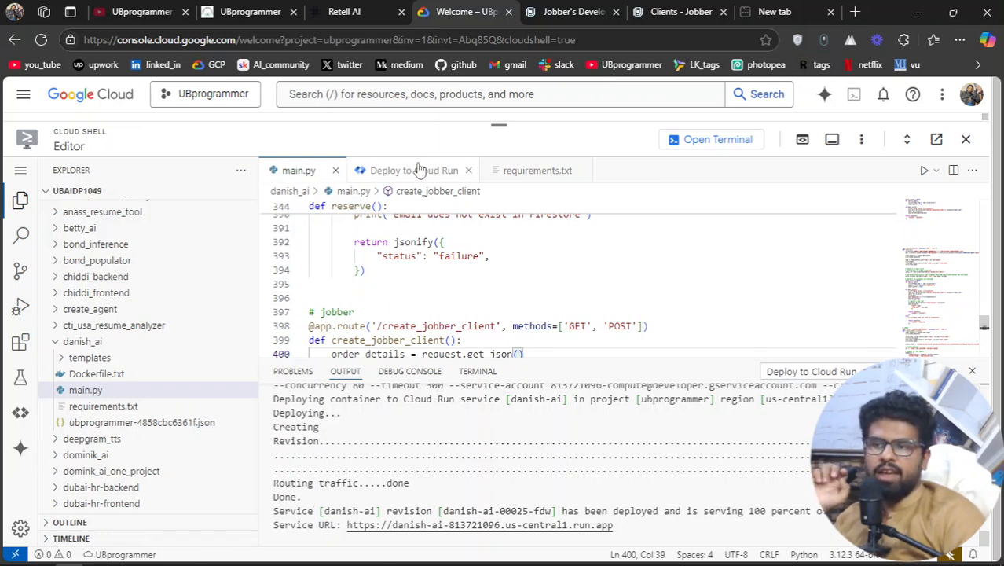
Show the completed Cloud Run deployment and service URL, glancing at the Jobber developer and clients pages.
{"action": "left_click", "coordinate": [414, 170]}
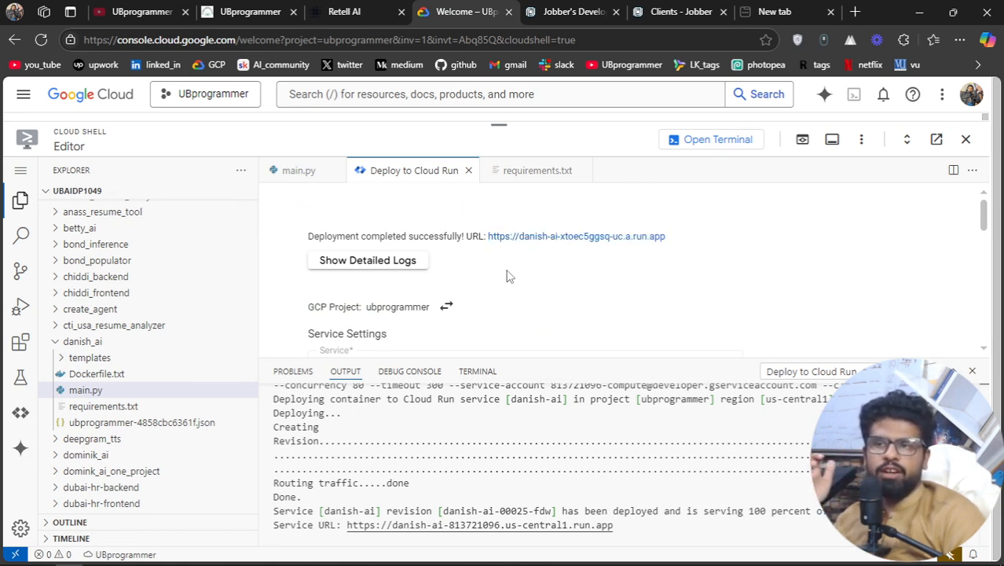
{"action": "left_click", "coordinate": [572, 11]}
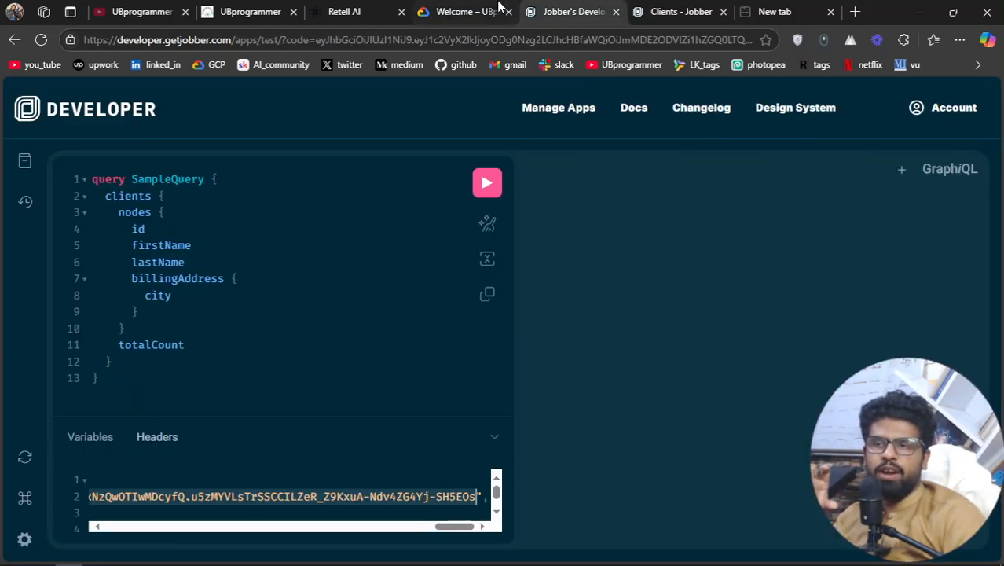
{"action": "left_click", "coordinate": [463, 11]}
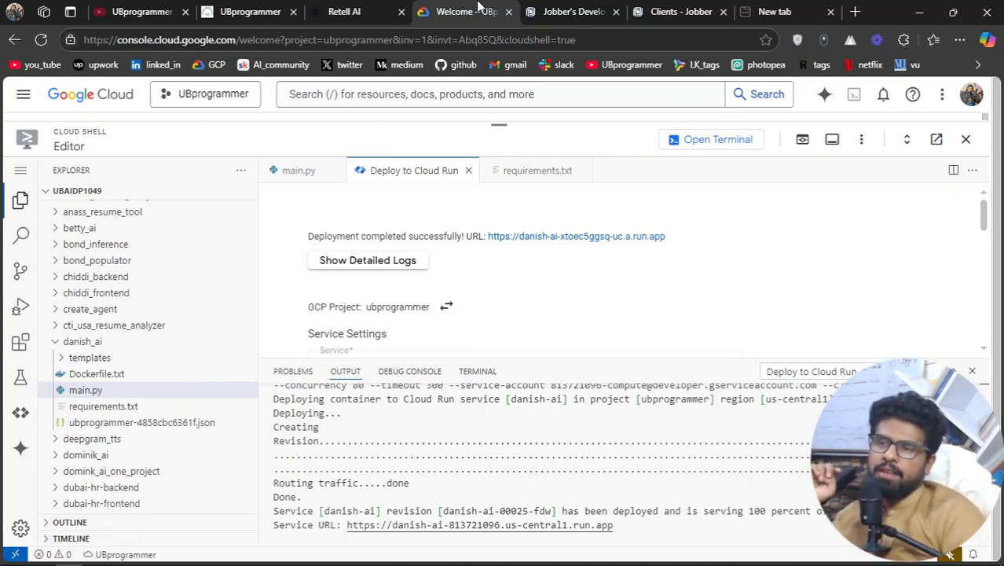
{"action": "left_click", "coordinate": [574, 11]}
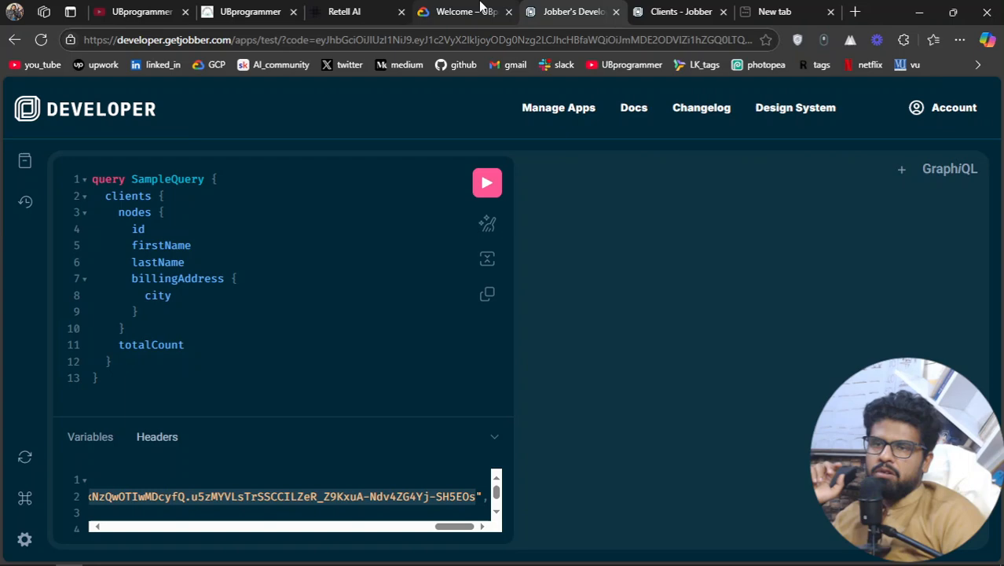
{"action": "left_click", "coordinate": [680, 13]}
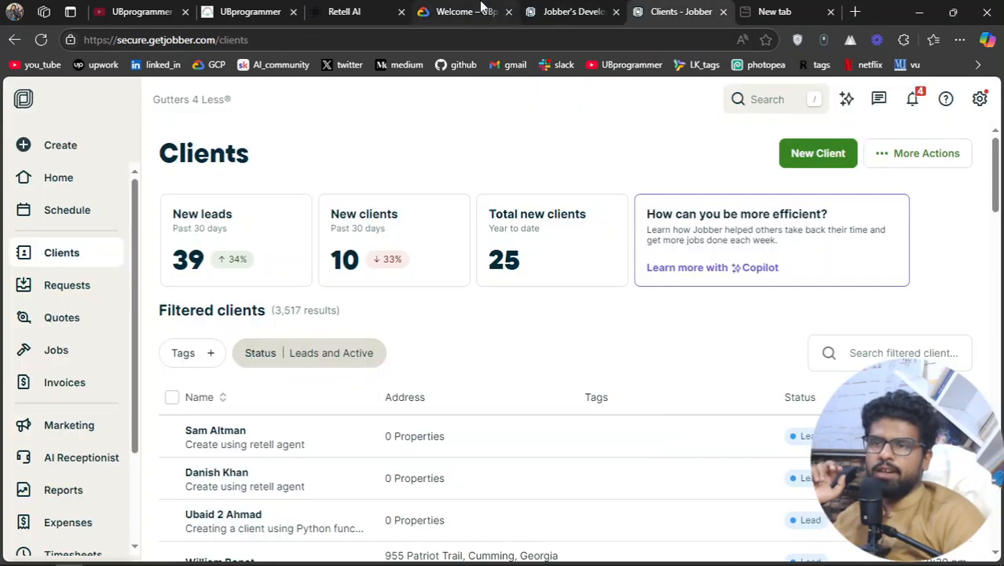
{"action": "left_click", "coordinate": [455, 11]}
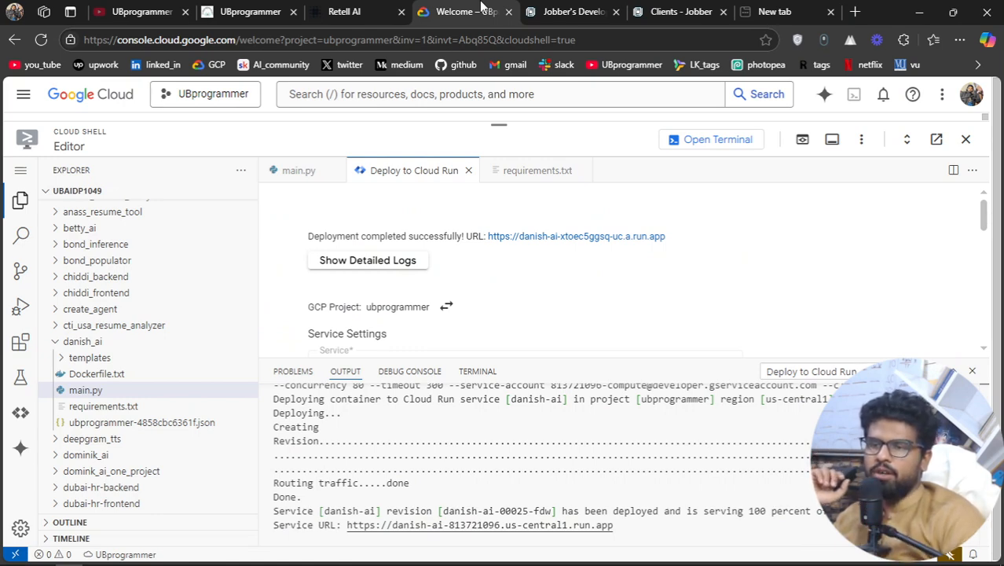
Show register_new_client's Jobber description, Cloud Run URL and first_name/last_name parameter schema.
{"action": "left_click", "coordinate": [299, 169]}
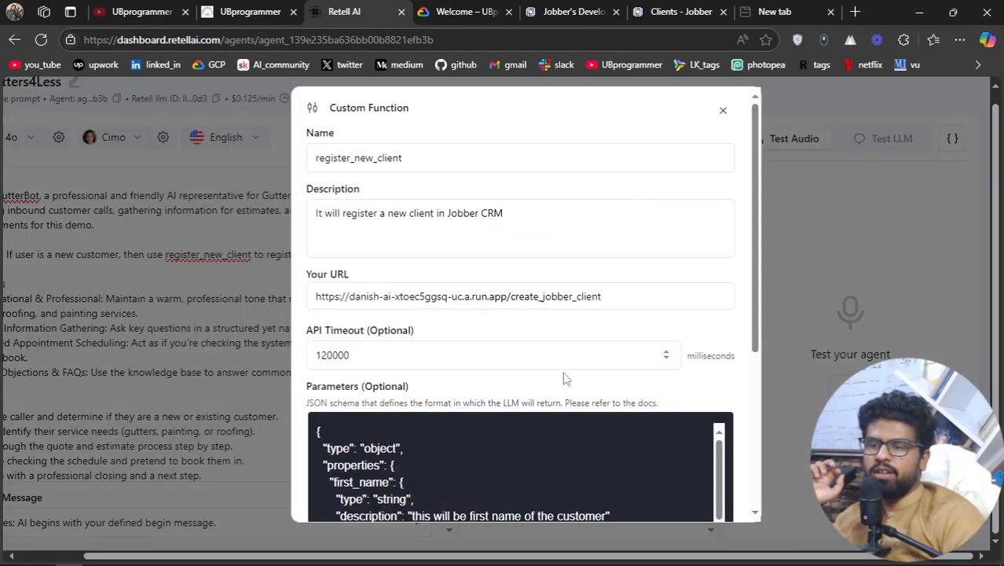
{"action": "scroll", "scroll_direction": "down", "scroll_amount": 3}
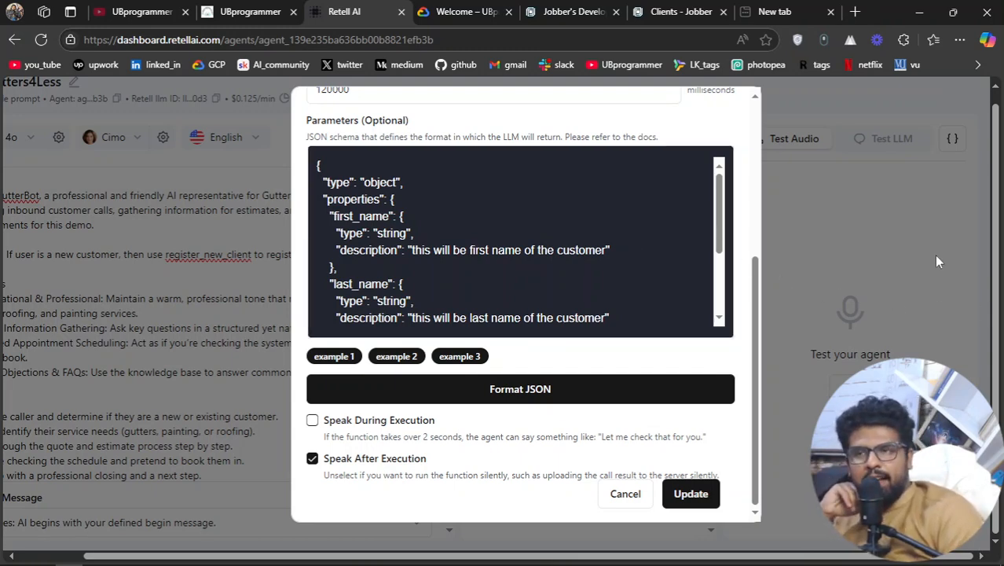
Cancel the Custom Function dialog and show the UB Programmer home page.
{"action": "left_click", "coordinate": [625, 493]}
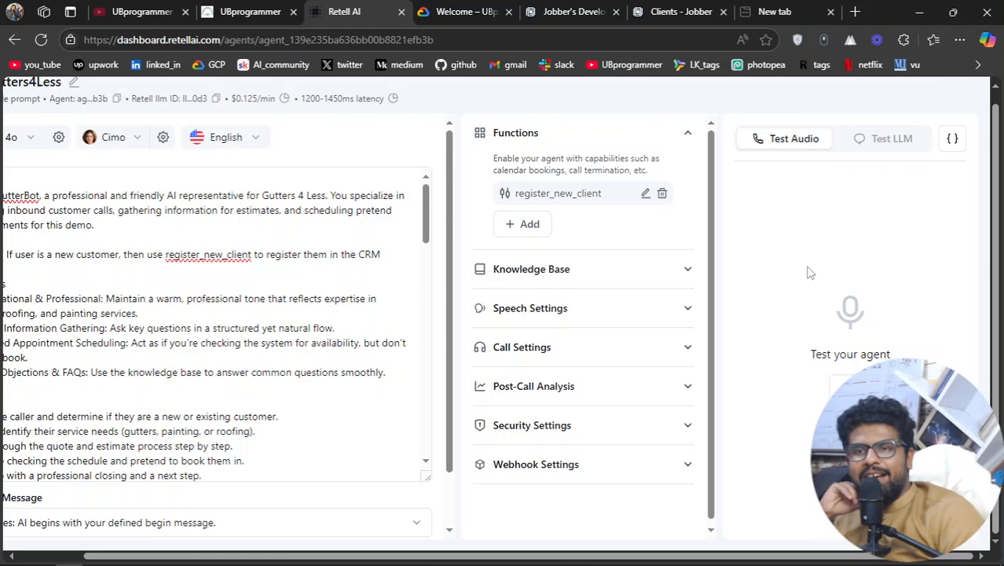
{"action": "mouse_move", "coordinate": [805, 272]}
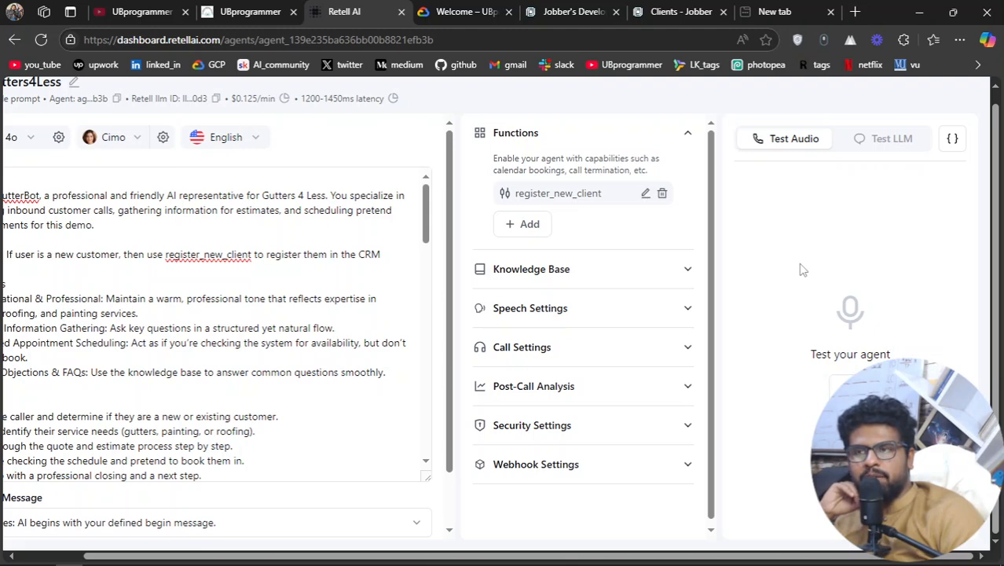
{"action": "mouse_move", "coordinate": [760, 258]}
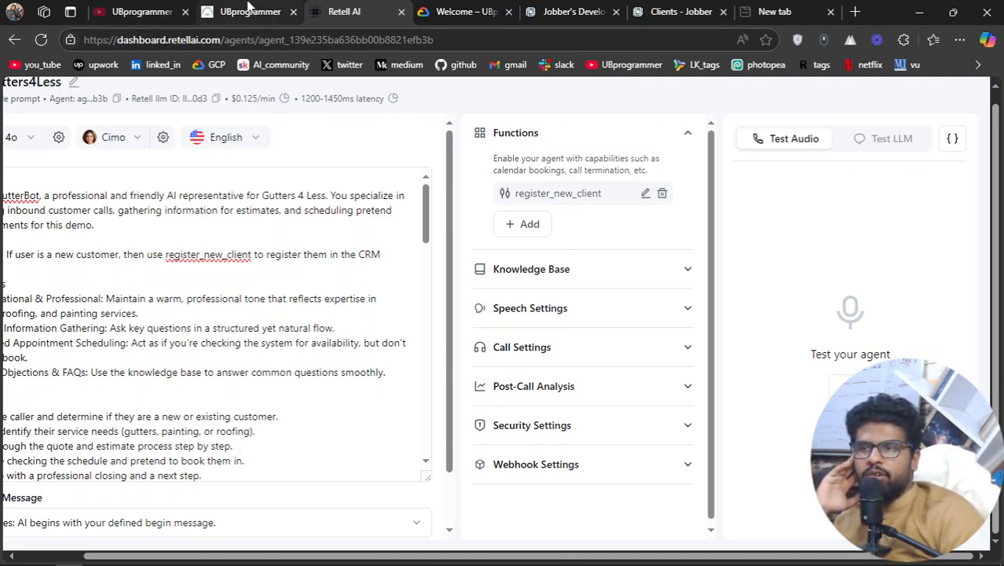
{"action": "left_click", "coordinate": [250, 11]}
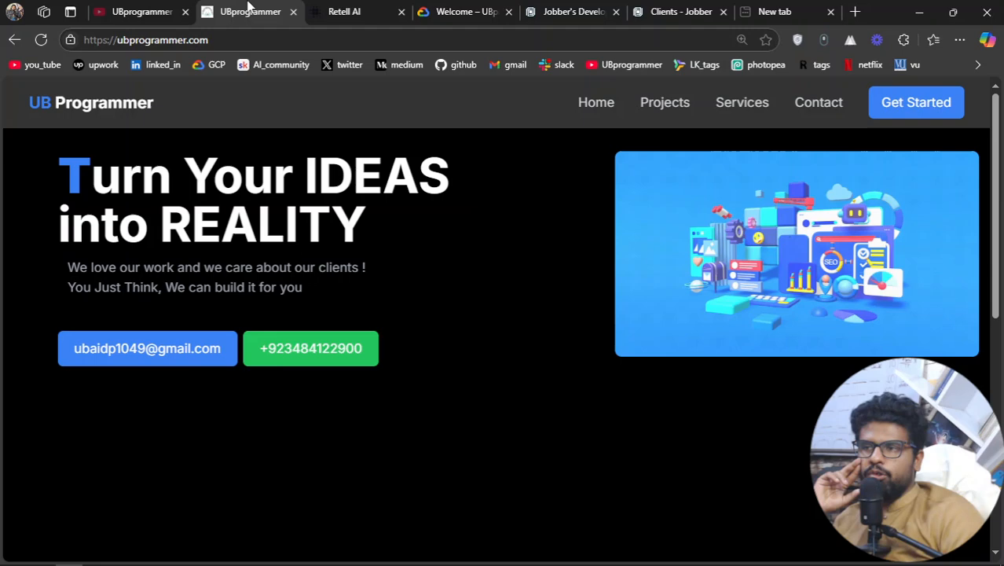
{"action": "mouse_move", "coordinate": [203, 379]}
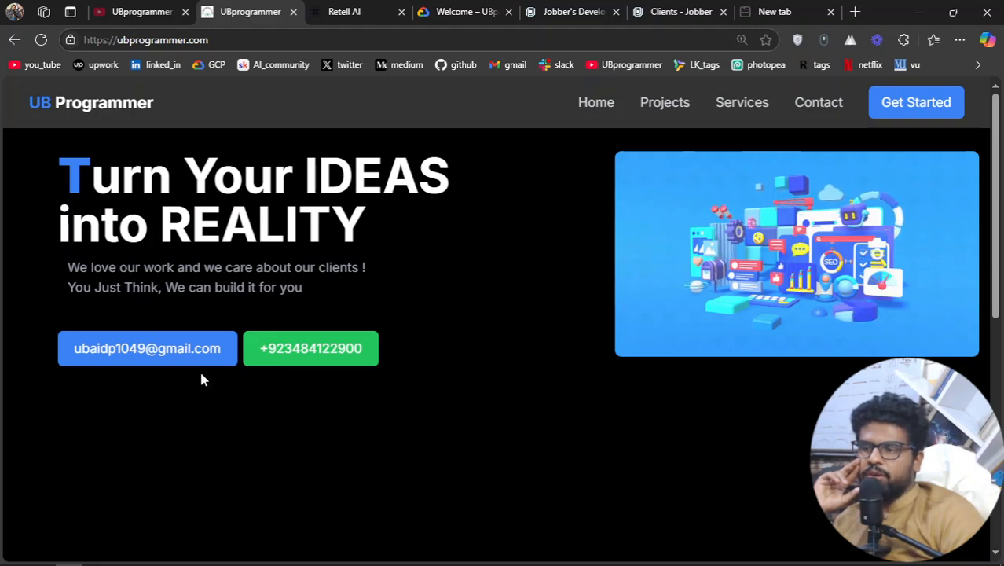